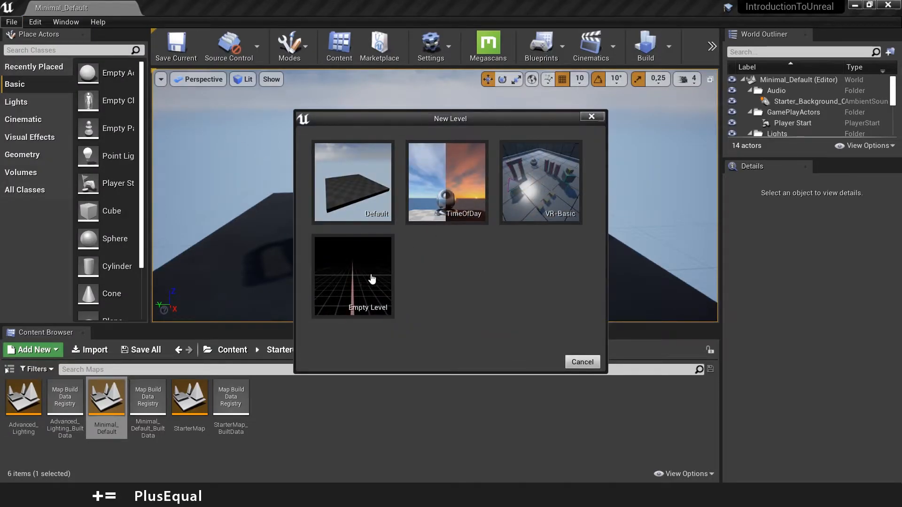
mouse_move(568, 203)
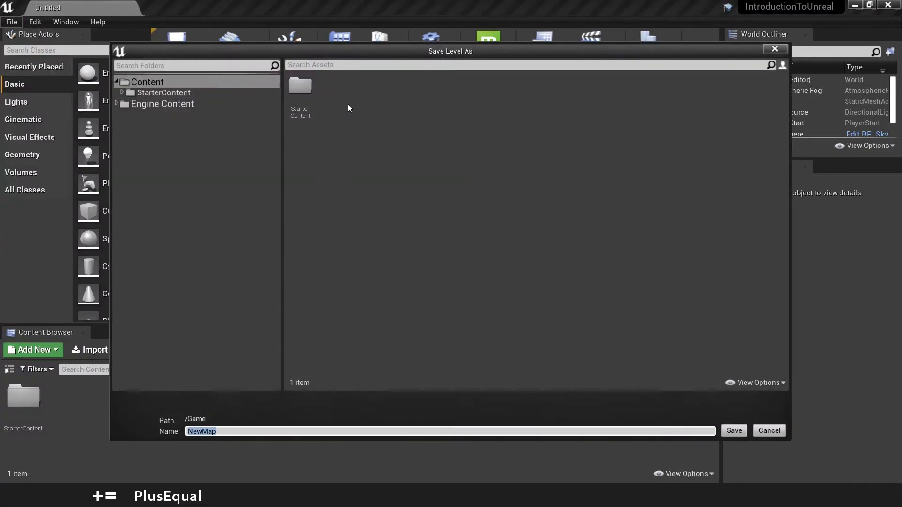
- Create a Levels folder under Content and save the level into it as IntroToUnreal
right_click(169, 139)
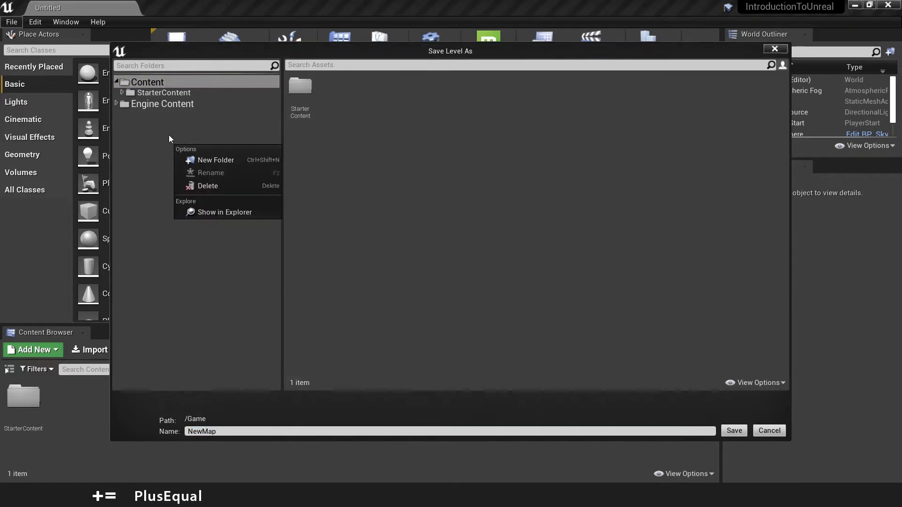
mouse_move(198, 147)
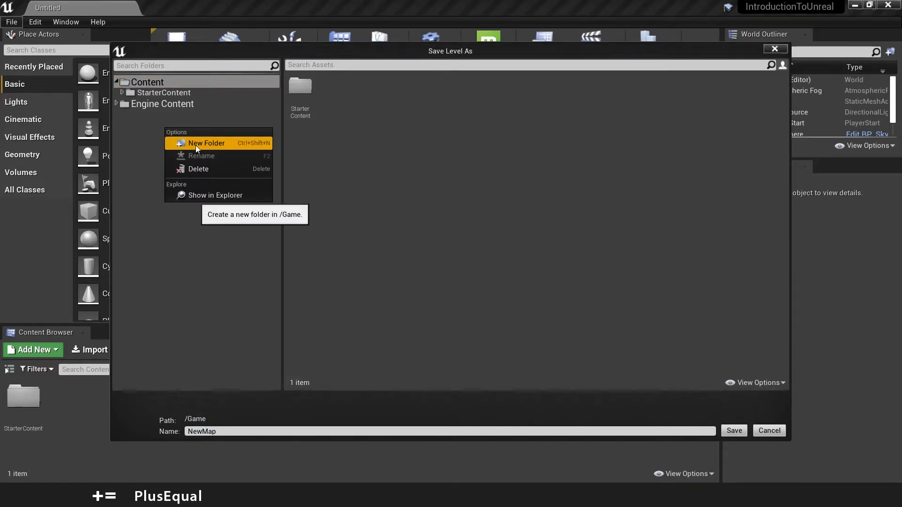
left_click(206, 143)
type("Levels")
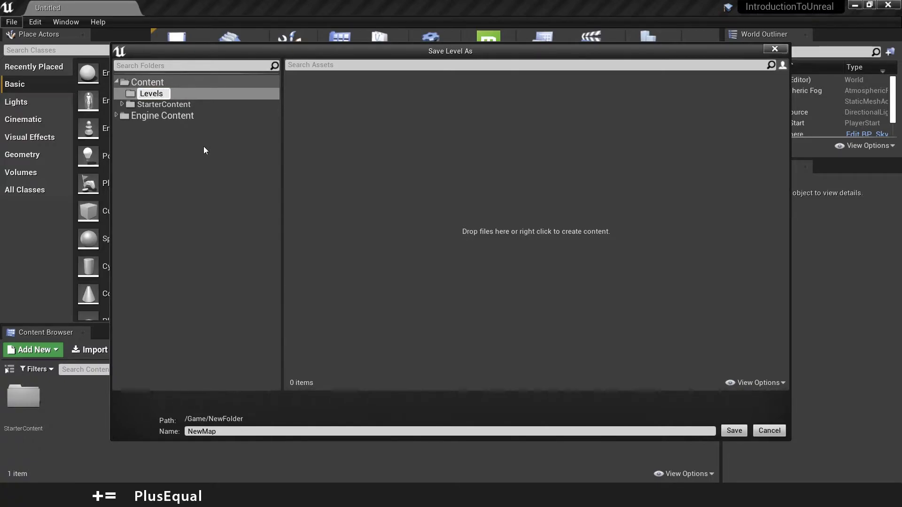
left_click(151, 93)
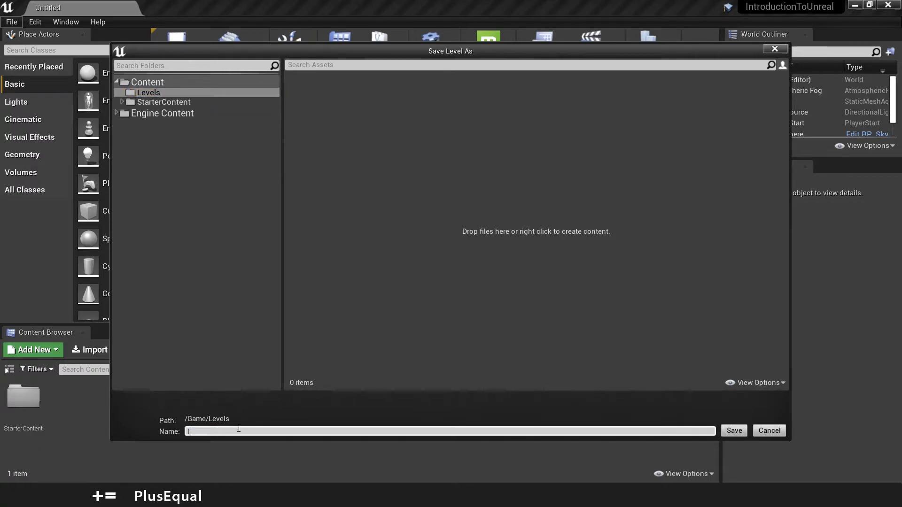
type("IntroToUnreal")
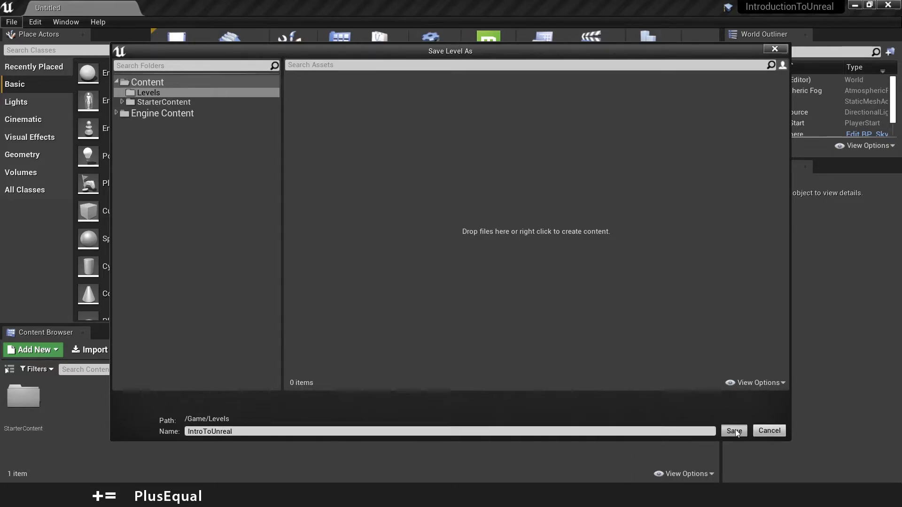
left_click(734, 431)
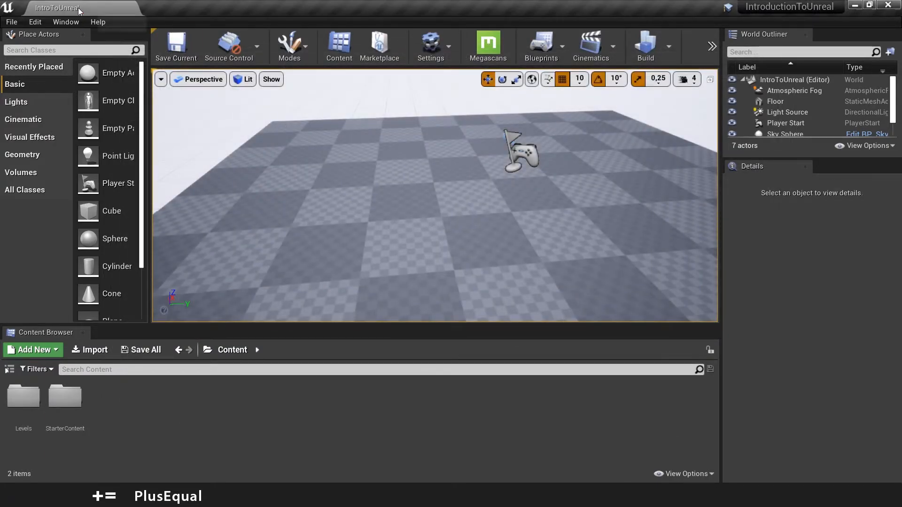
mouse_move(75, 14)
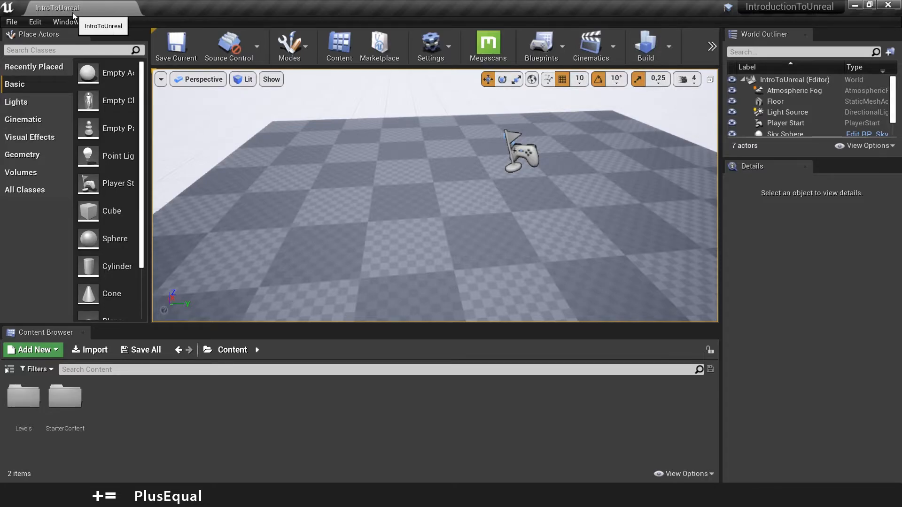
- Browse from Content into the Levels folder to list IntroToUnreal and its built data
left_click(233, 350)
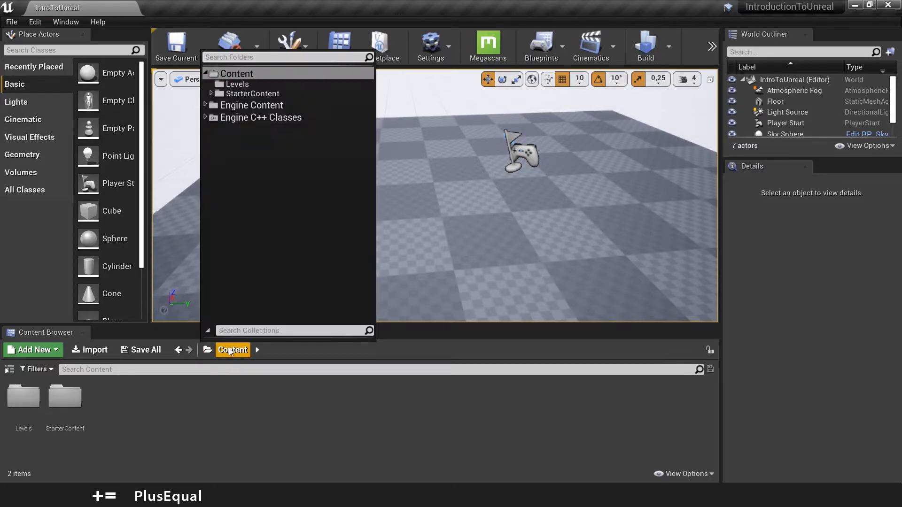
left_click(23, 397)
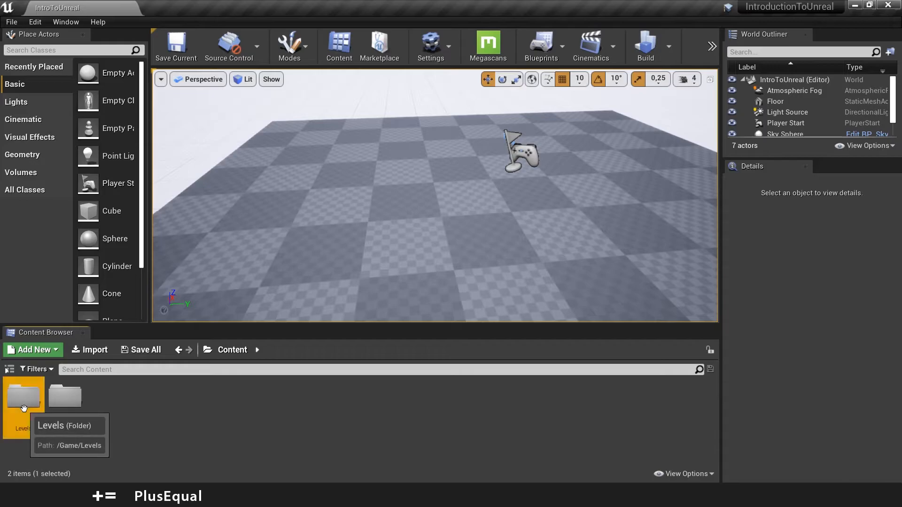
double_click(23, 400)
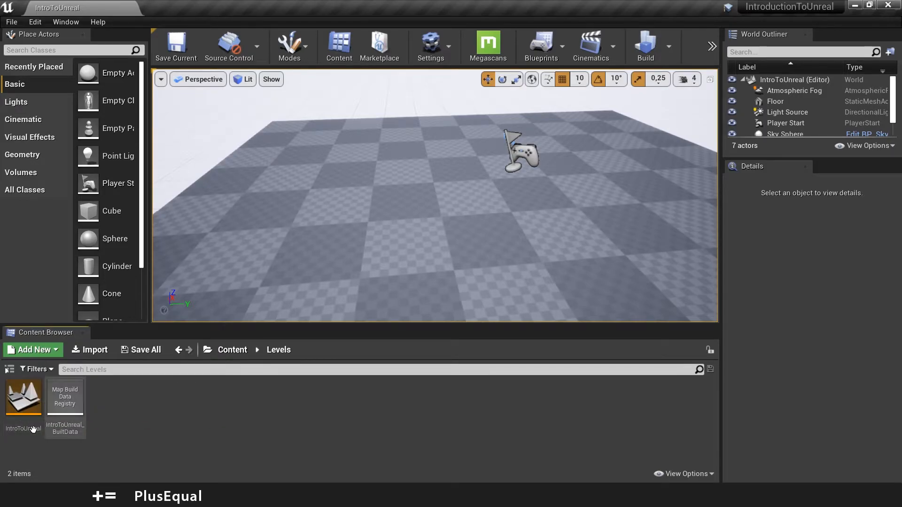
mouse_move(66, 404)
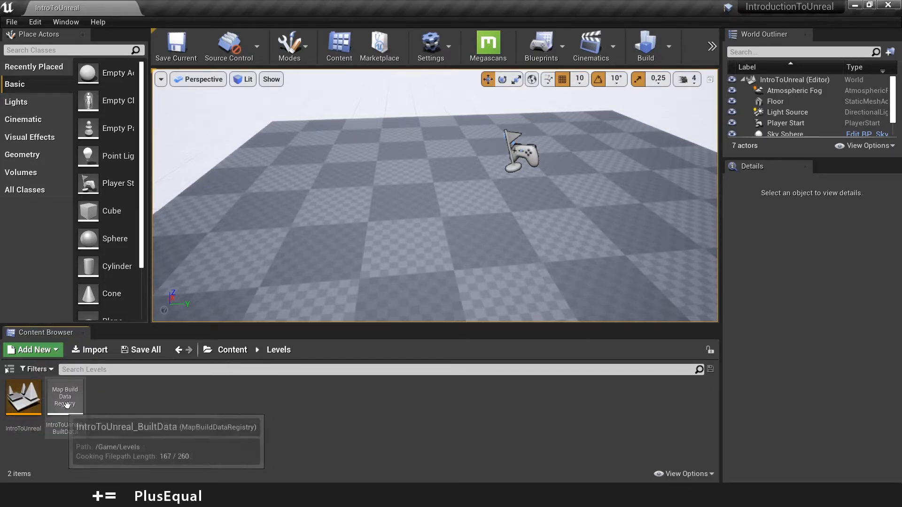
mouse_move(75, 417)
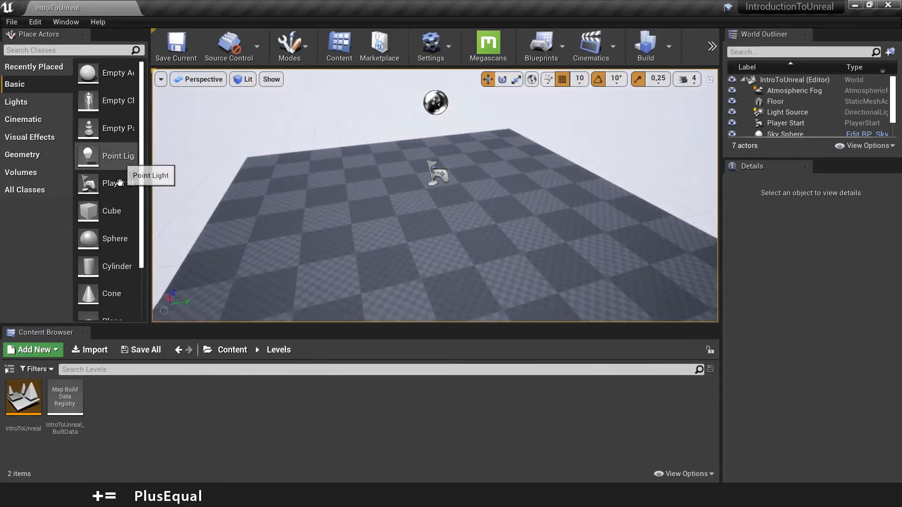
- Drag a Cube from the Place Actors Basic list onto the viewport floor
left_click_drag(88, 210, 345, 189)
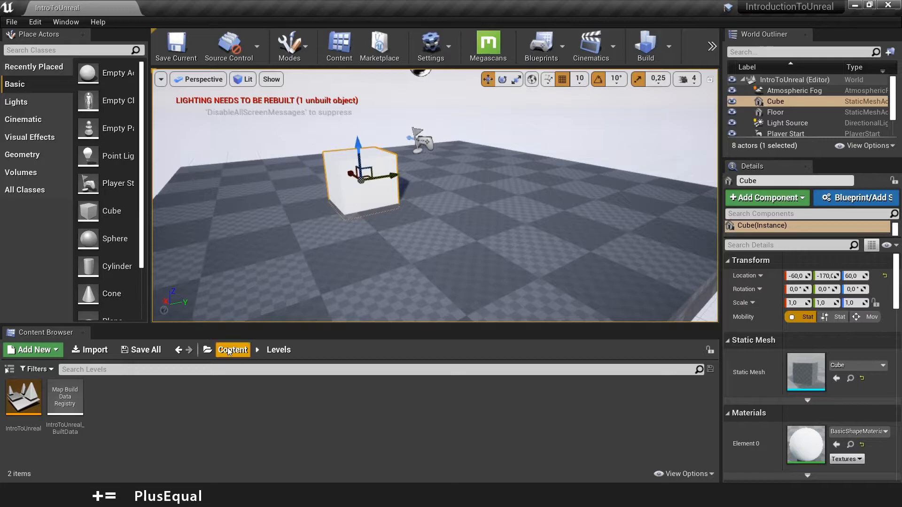
- Open Minimal_Default, then StarterMap, from StarterContent's Maps folder
left_click(233, 350)
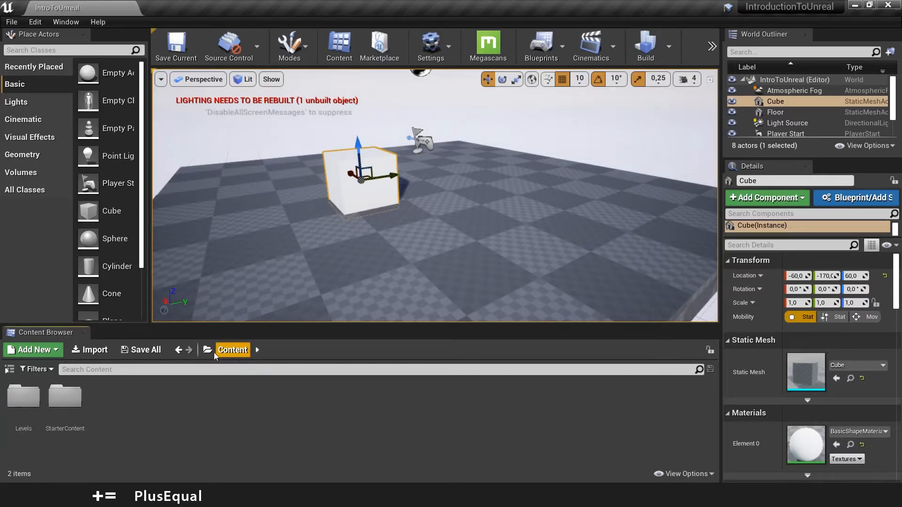
double_click(65, 396)
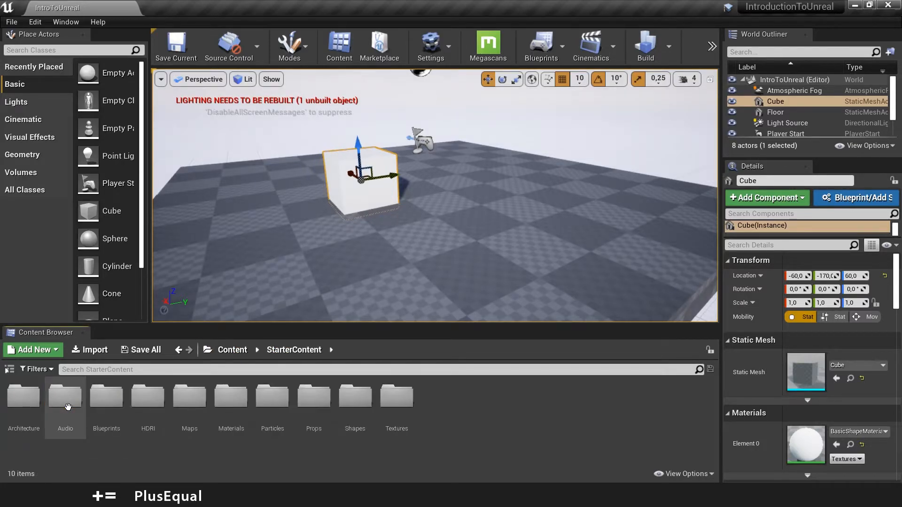
mouse_move(198, 410)
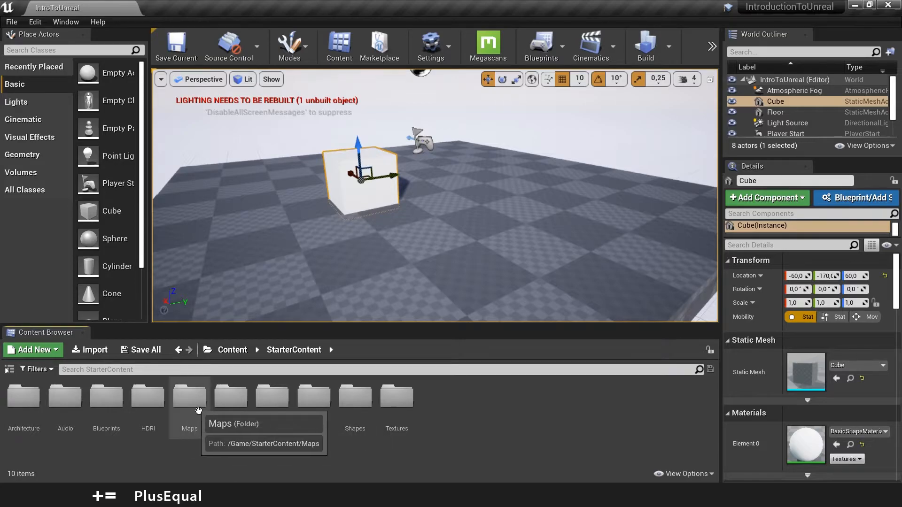
double_click(190, 399)
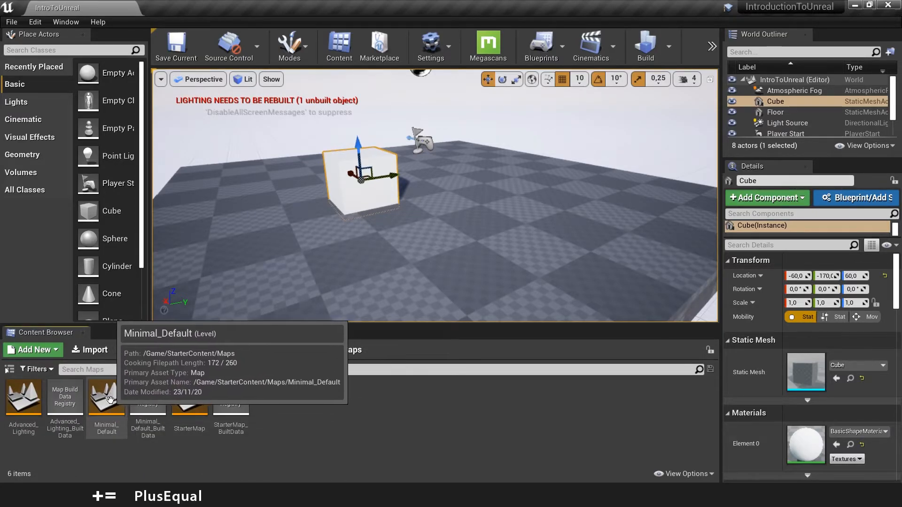
double_click(106, 398)
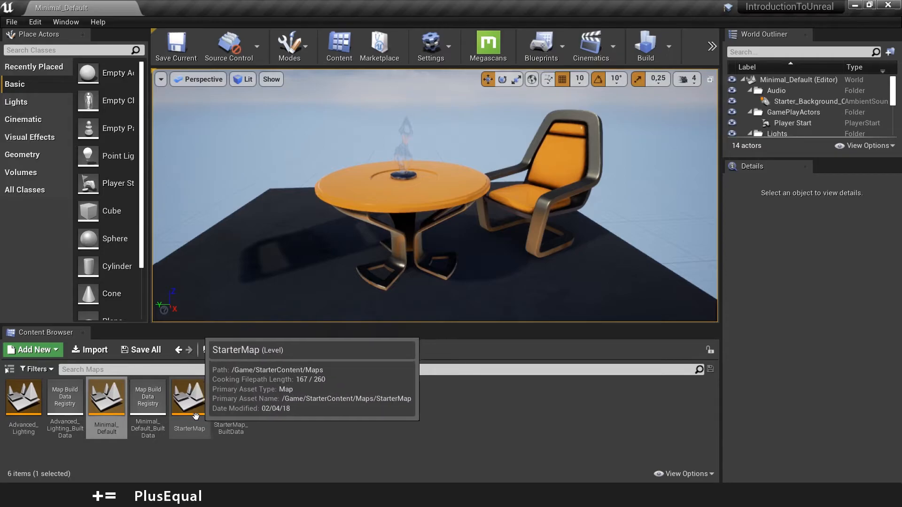
double_click(188, 397)
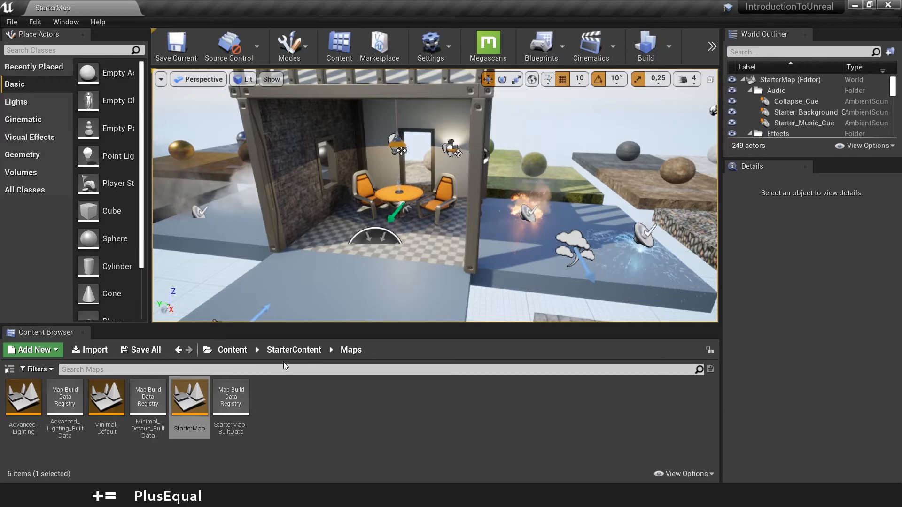
- Go back to the Levels folder and reopen the IntroToUnreal level
left_click(232, 350)
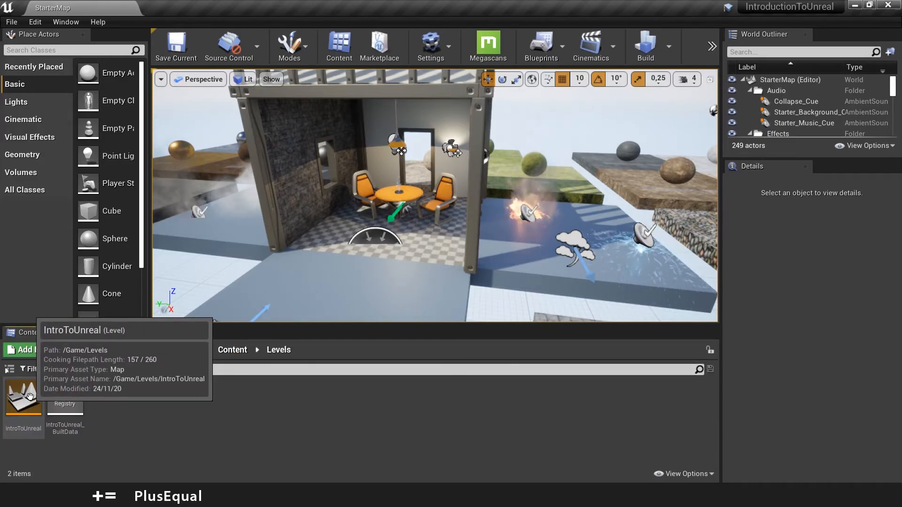
double_click(23, 401)
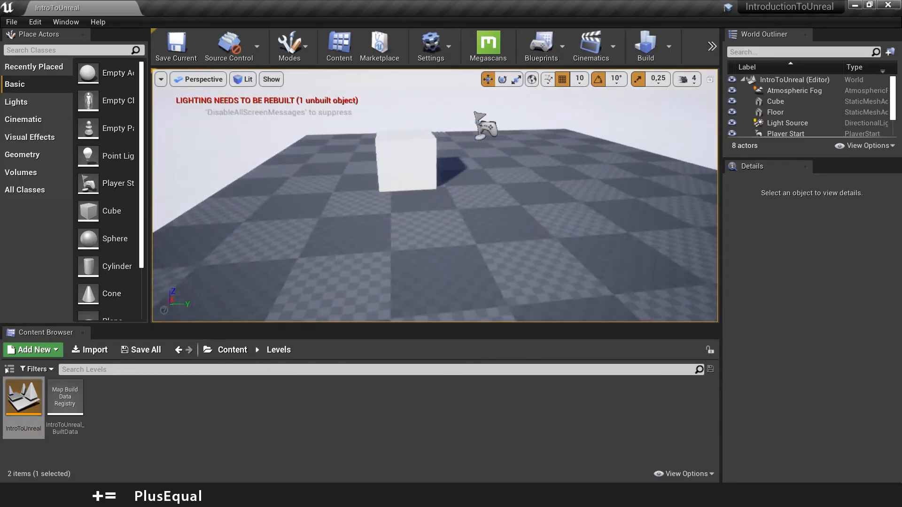